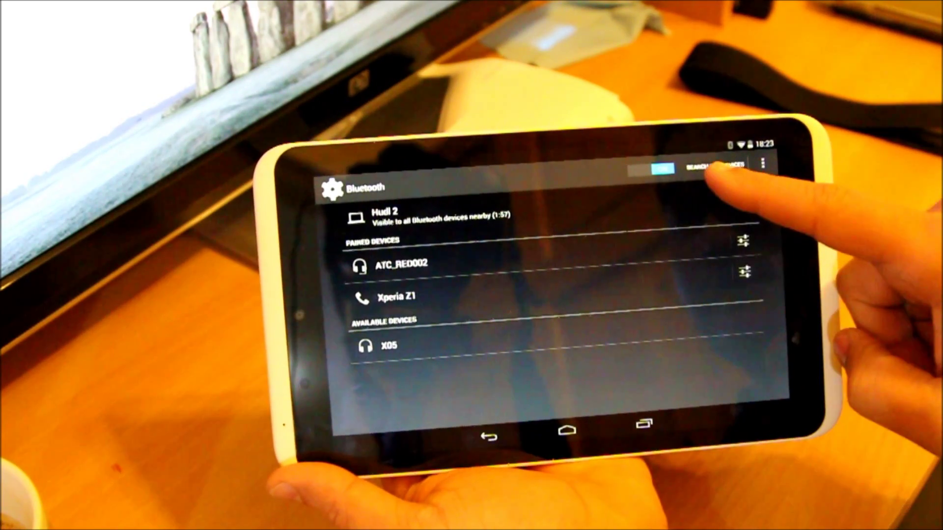
Step: Start a fresh Bluetooth scan so nearby devices such as X05 appear in the available list
click(709, 165)
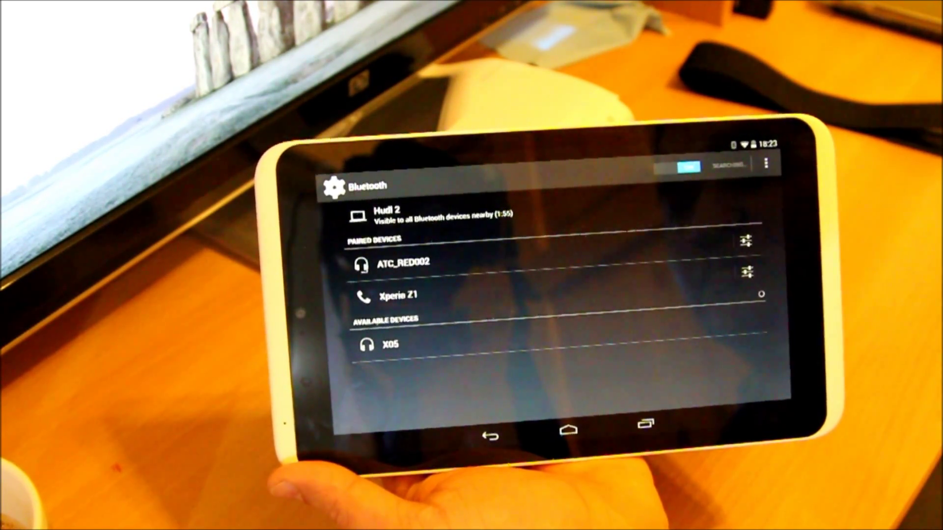